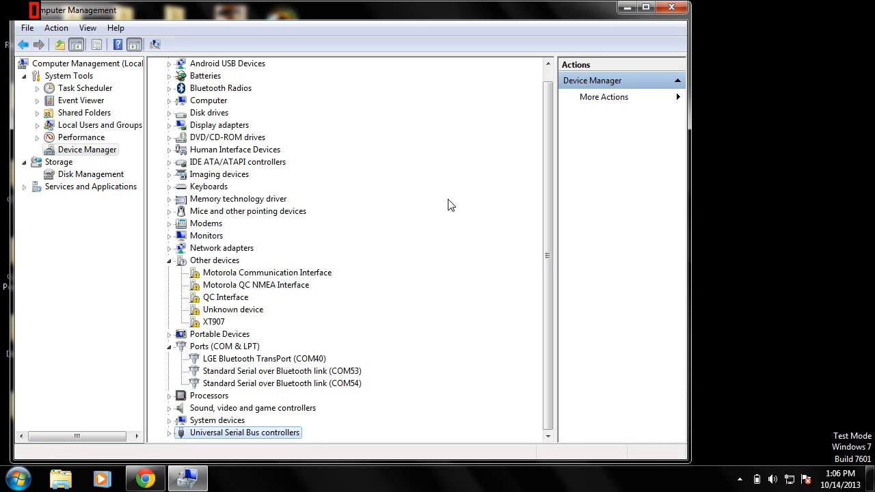
pyautogui.moveTo(86, 130)
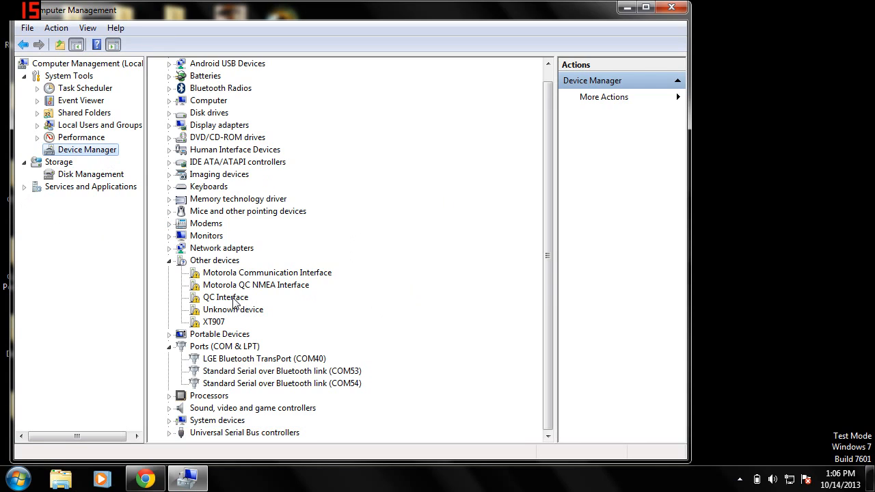
# Open the context menu for QC Interface under Other devices.
pyautogui.rightClick(225, 298)
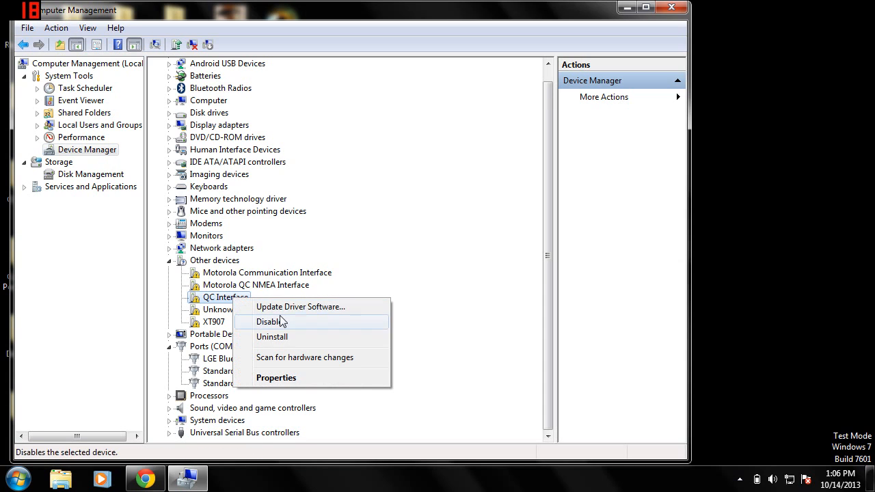
# Update QC Interface's driver by browsing manually and choosing Ports (COM & LPT) as device type.
pyautogui.click(299, 306)
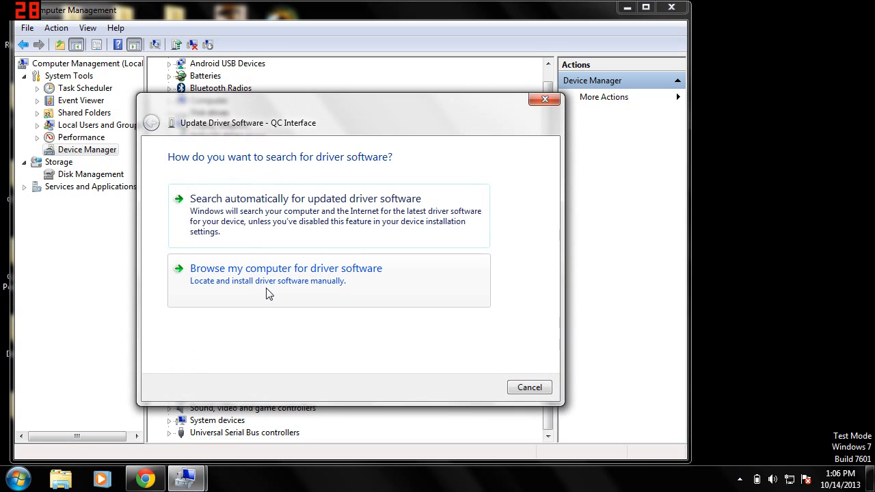
pyautogui.click(285, 268)
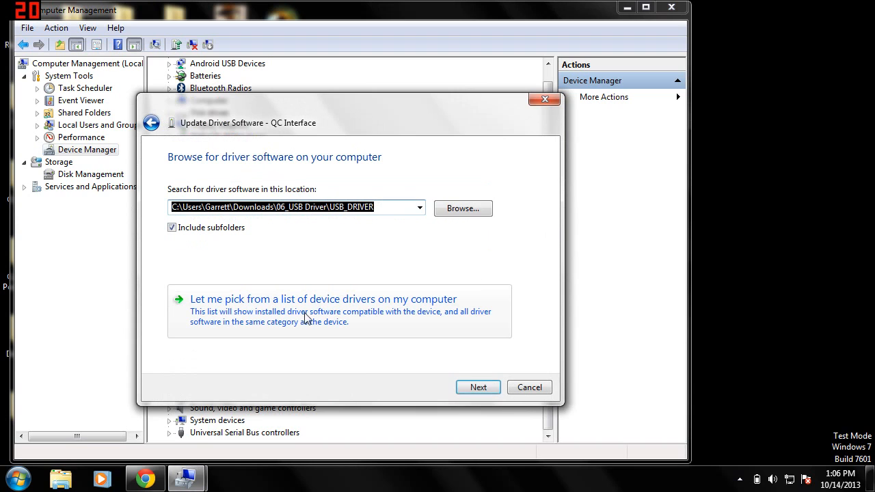
pyautogui.click(326, 299)
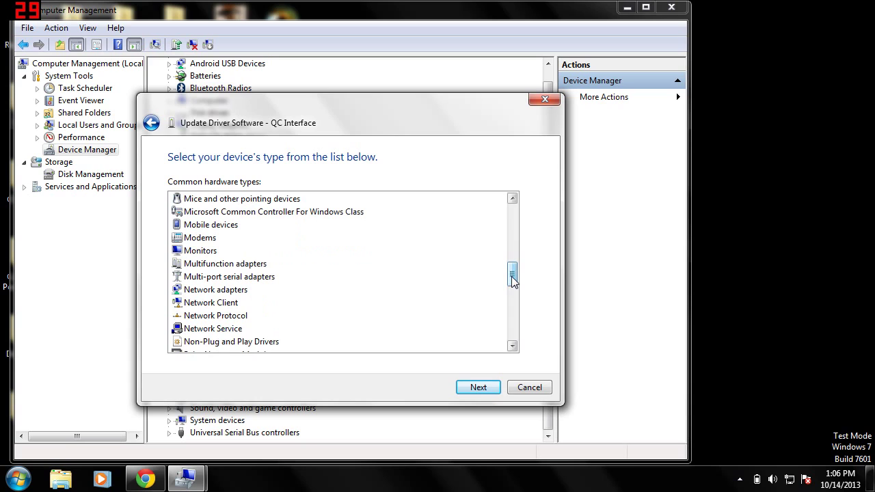
pyautogui.scroll(-3)
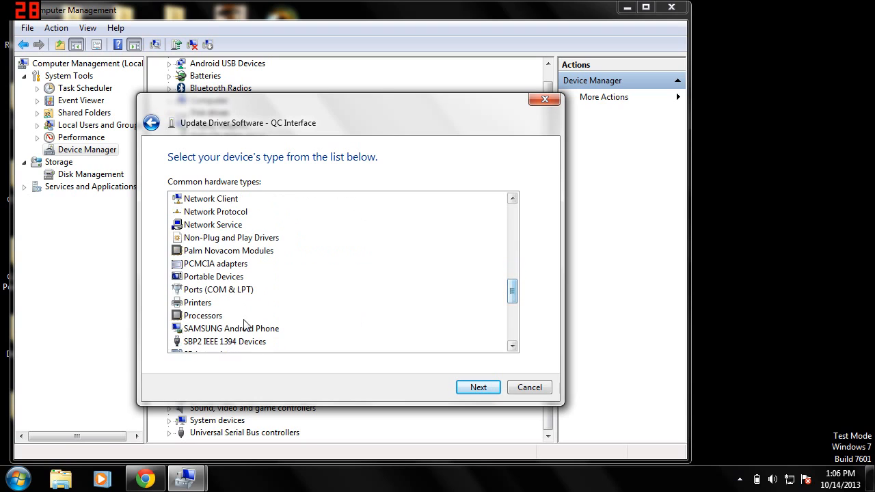
pyautogui.click(478, 387)
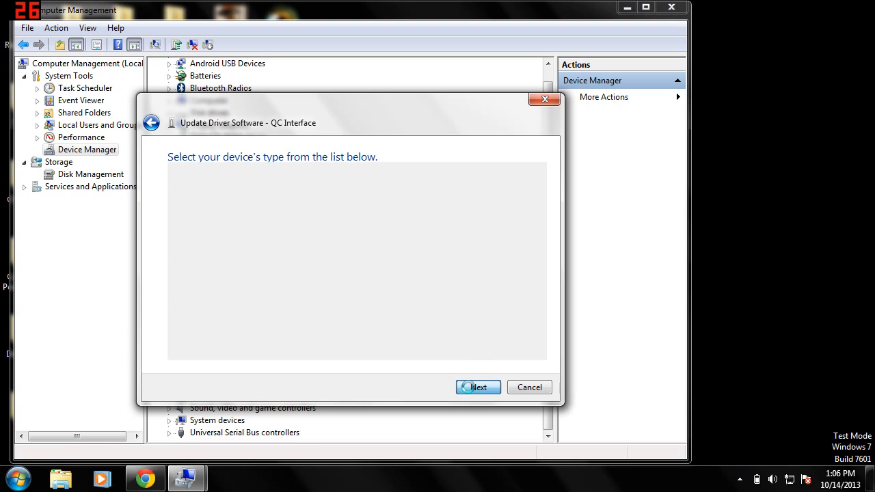
# Select manufacturer Motorola and model Motorola QC Diag Port as the driver.
pyautogui.click(478, 387)
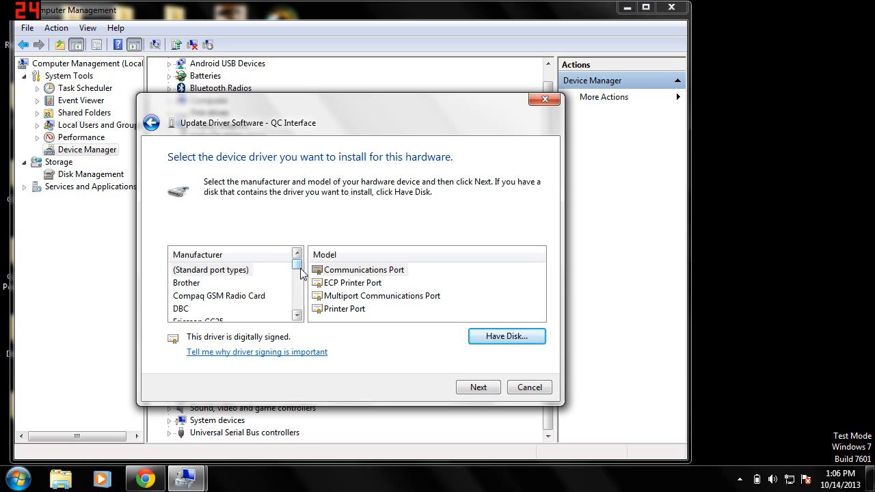
pyautogui.scroll(-3)
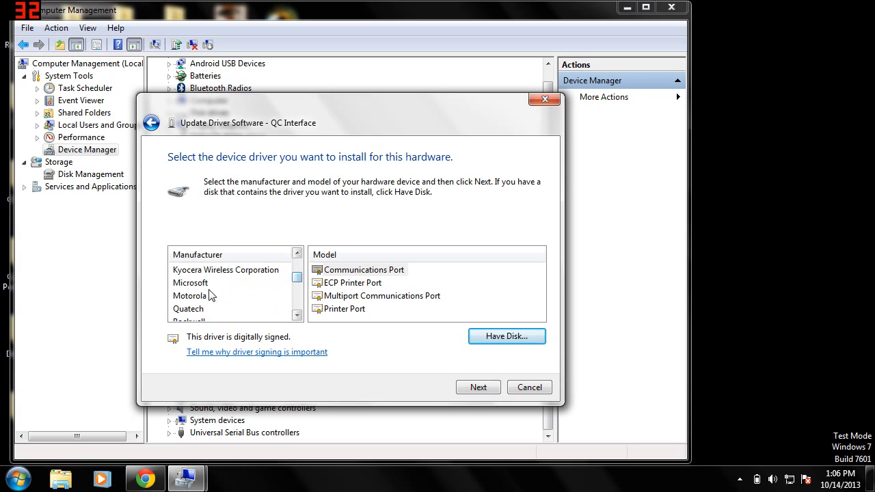
pyautogui.click(189, 295)
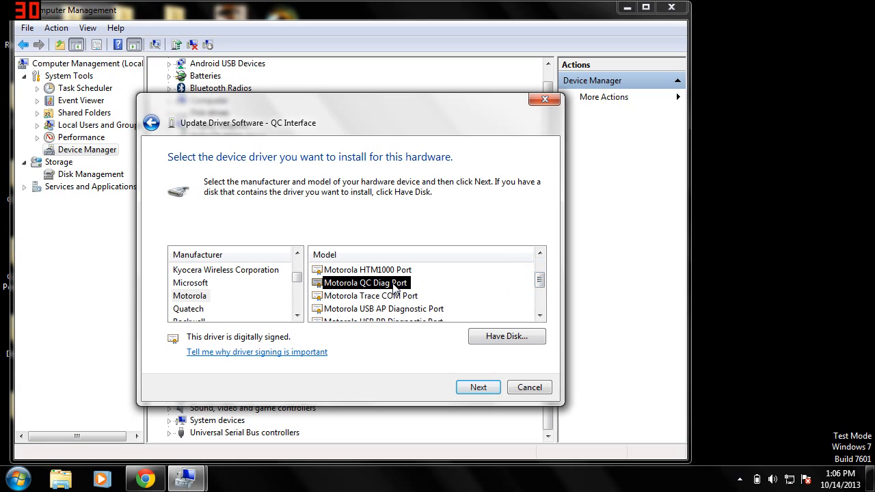
pyautogui.click(477, 387)
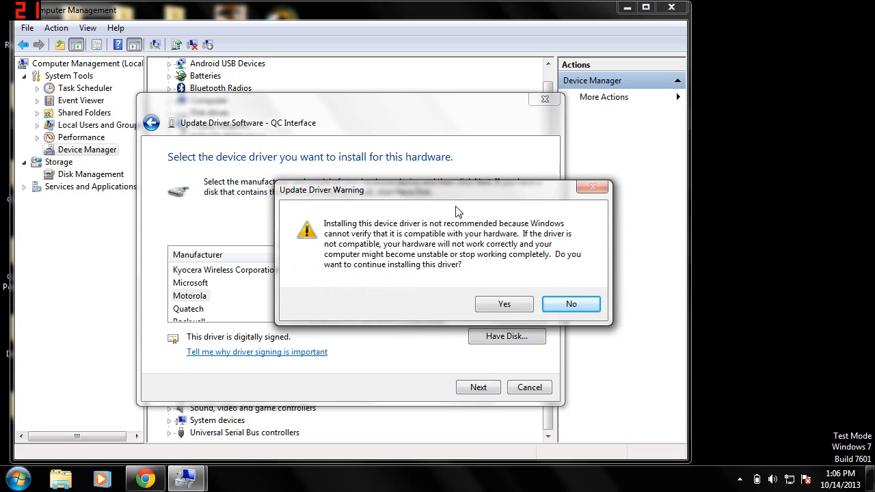
pyautogui.moveTo(456, 282)
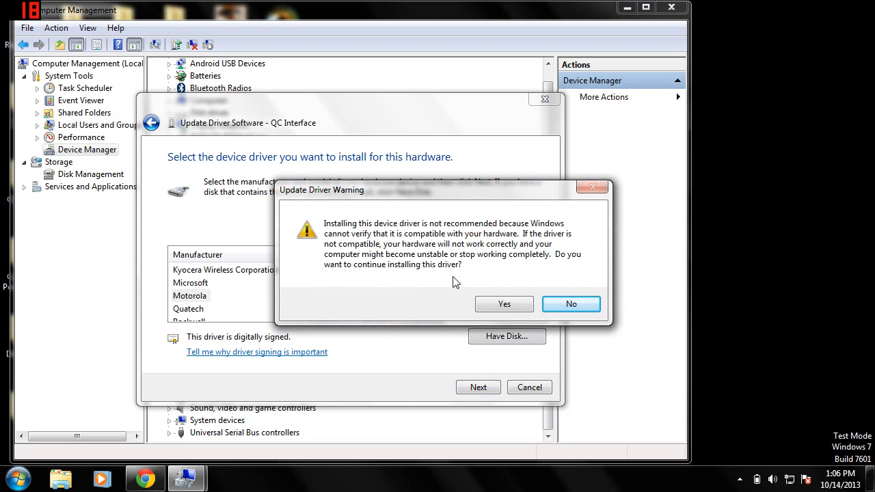
pyautogui.moveTo(437, 290)
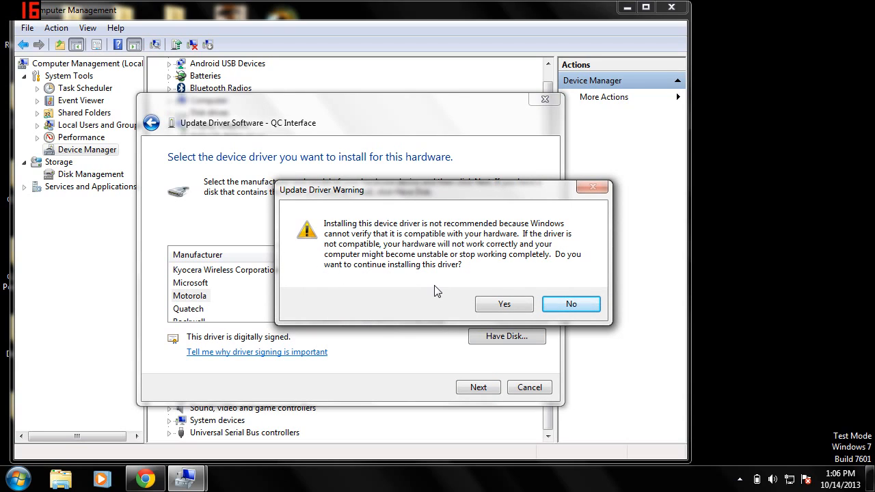
# Accept the unverified driver warning and close the success page once installed.
pyautogui.click(503, 304)
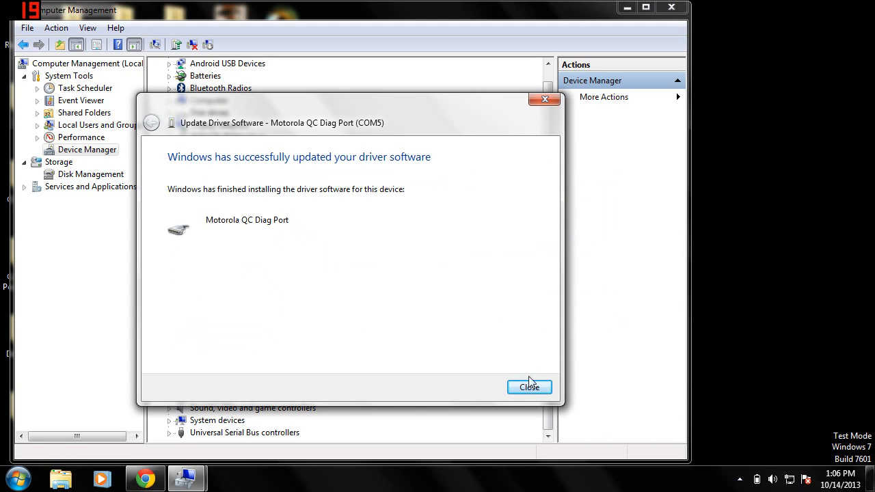
pyautogui.click(530, 387)
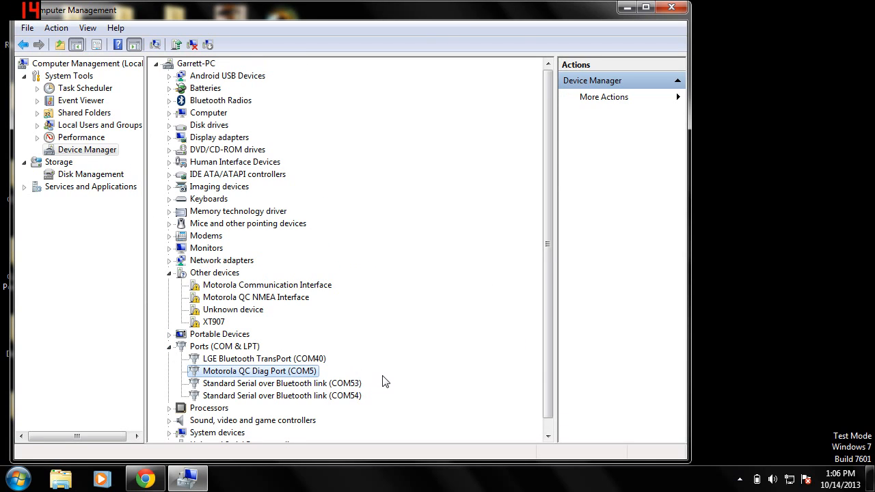
pyautogui.moveTo(327, 380)
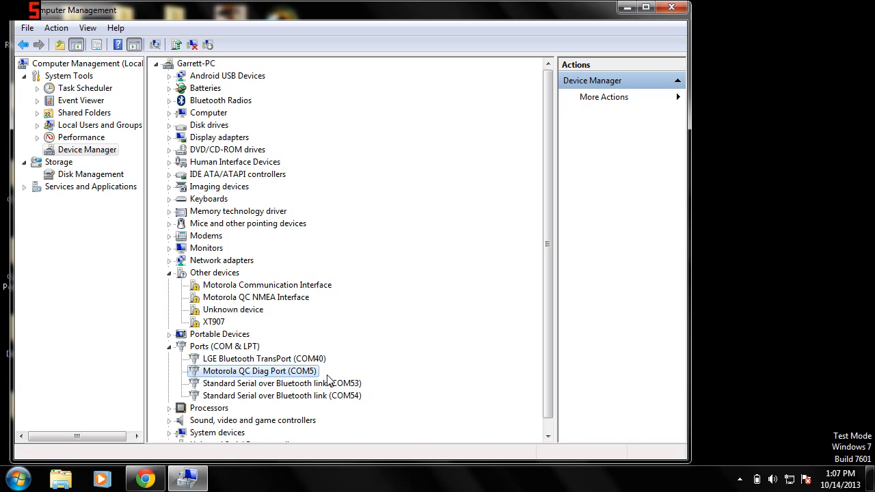
pyautogui.moveTo(442, 344)
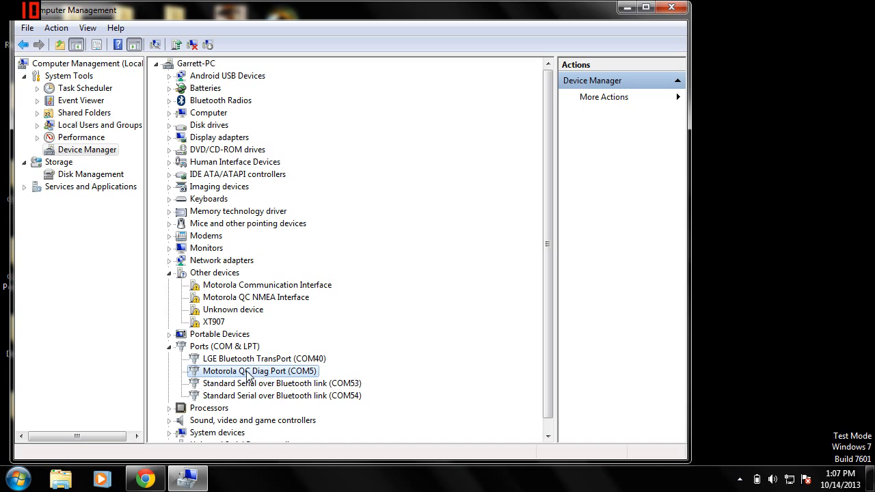
pyautogui.doubleClick(259, 371)
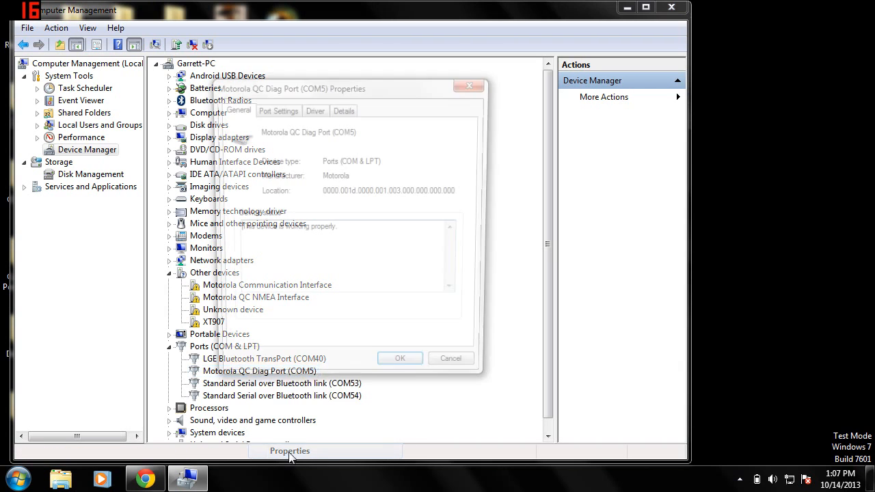
pyautogui.click(278, 111)
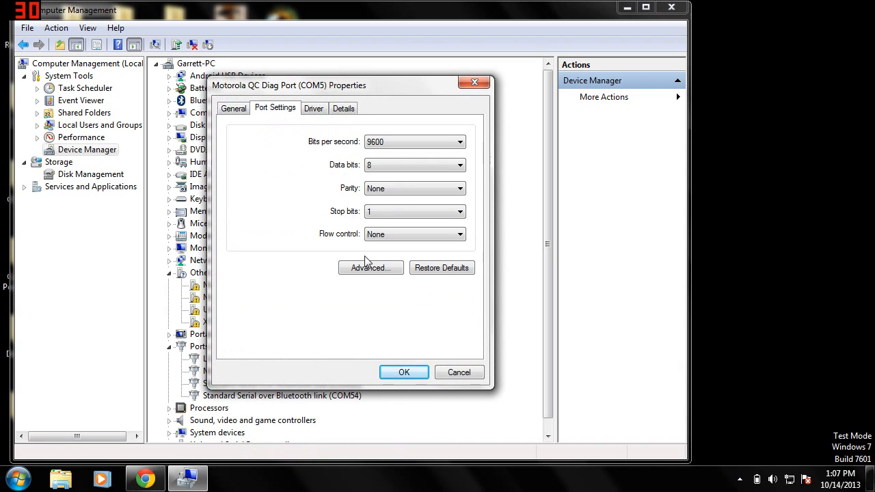
pyautogui.click(370, 268)
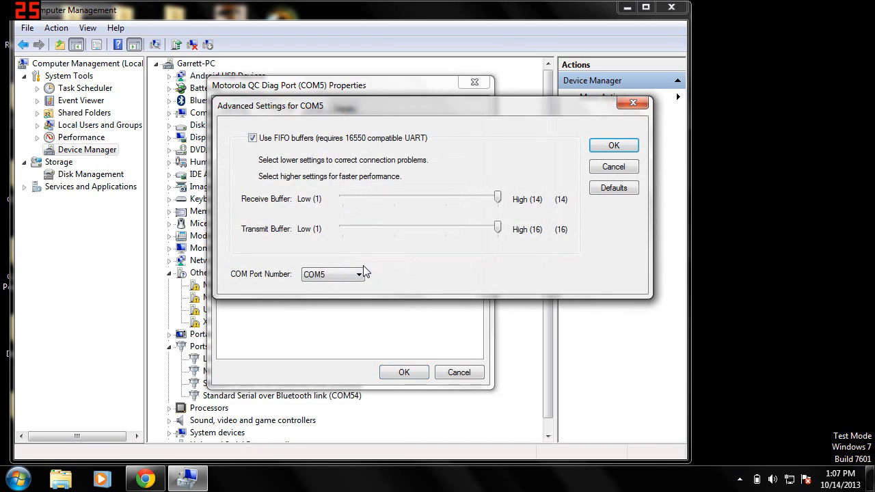
pyautogui.click(355, 274)
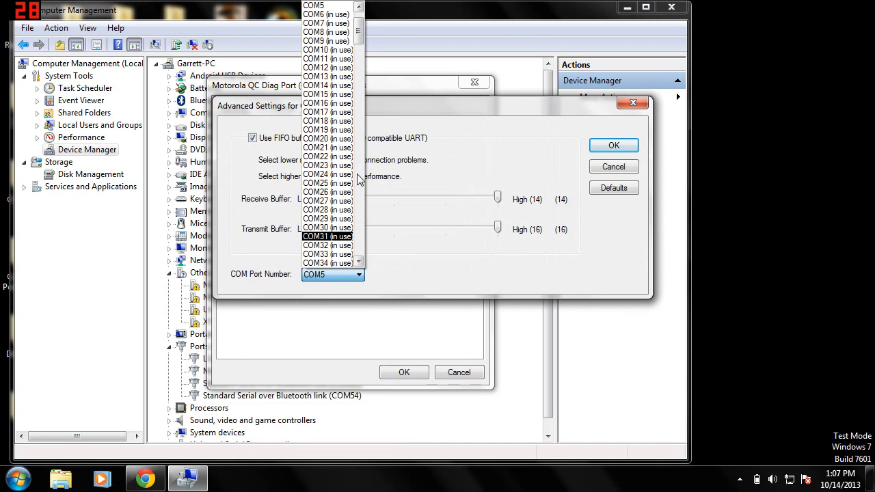
pyautogui.click(358, 32)
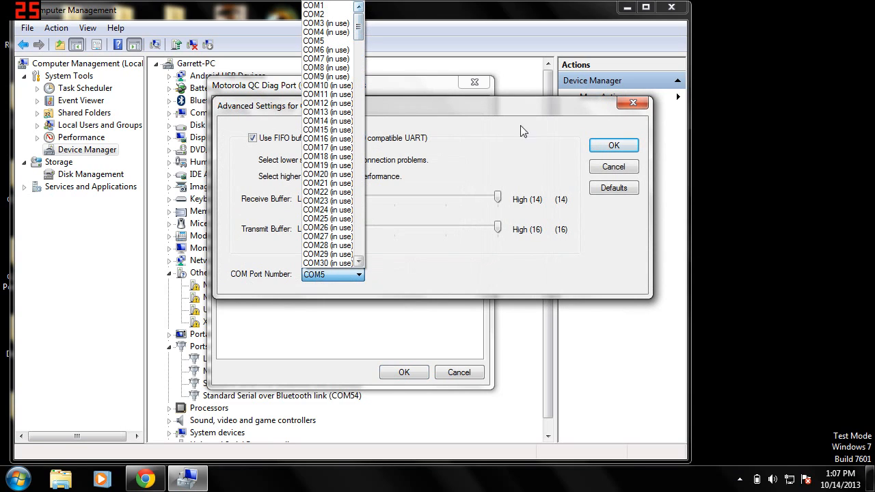
pyautogui.moveTo(614, 145)
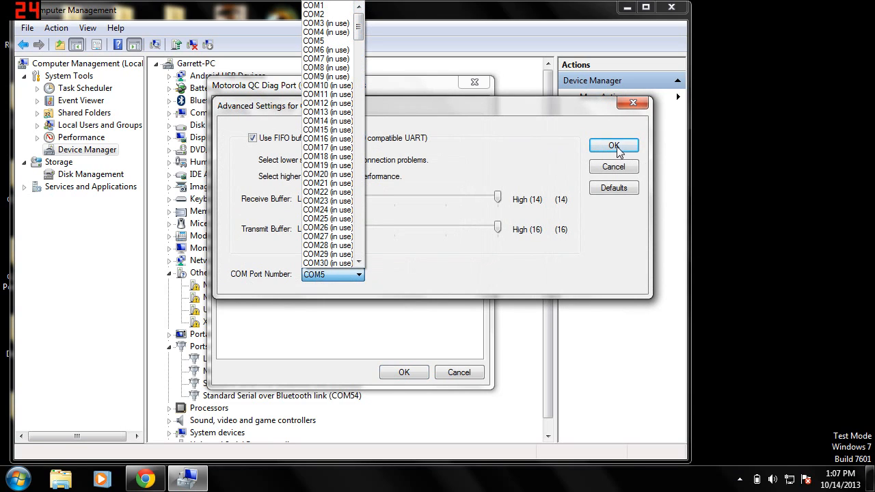
pyautogui.click(614, 146)
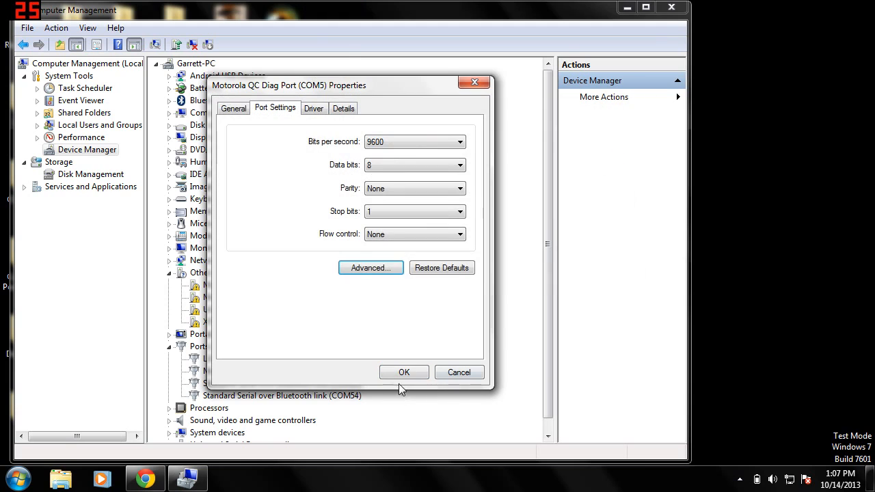
pyautogui.click(459, 372)
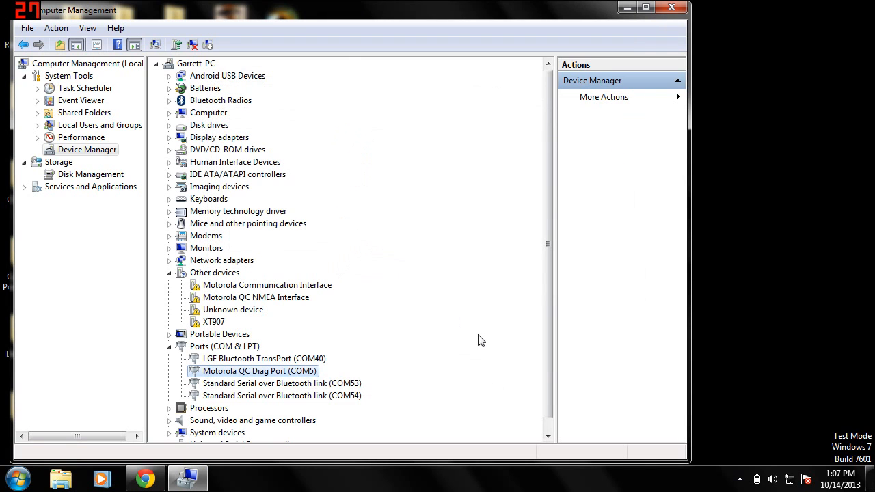